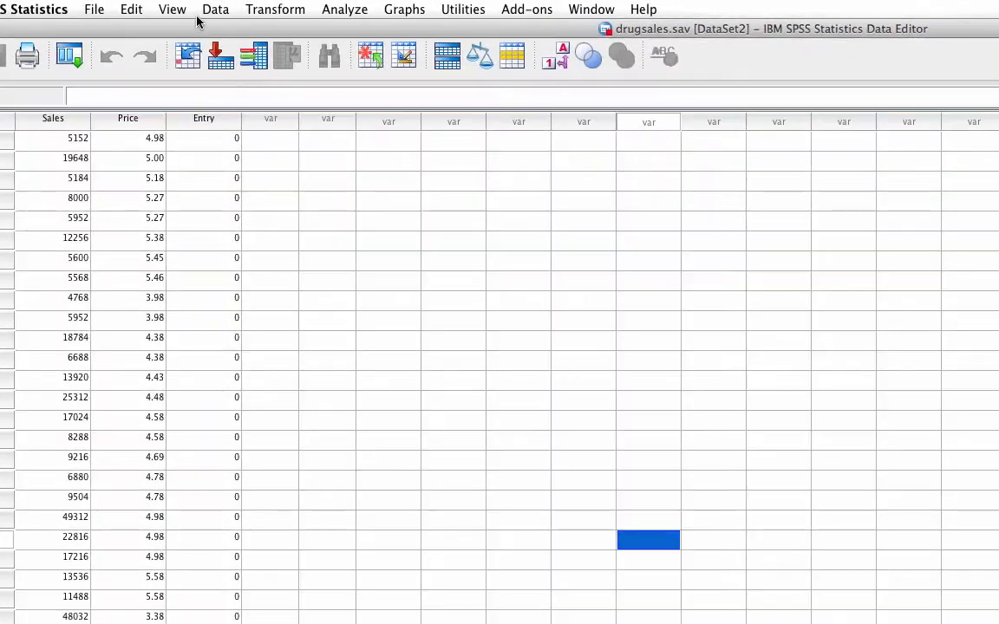
Open the Split File dialog from the Data menu for the drugsales dataset.
left_click(215, 10)
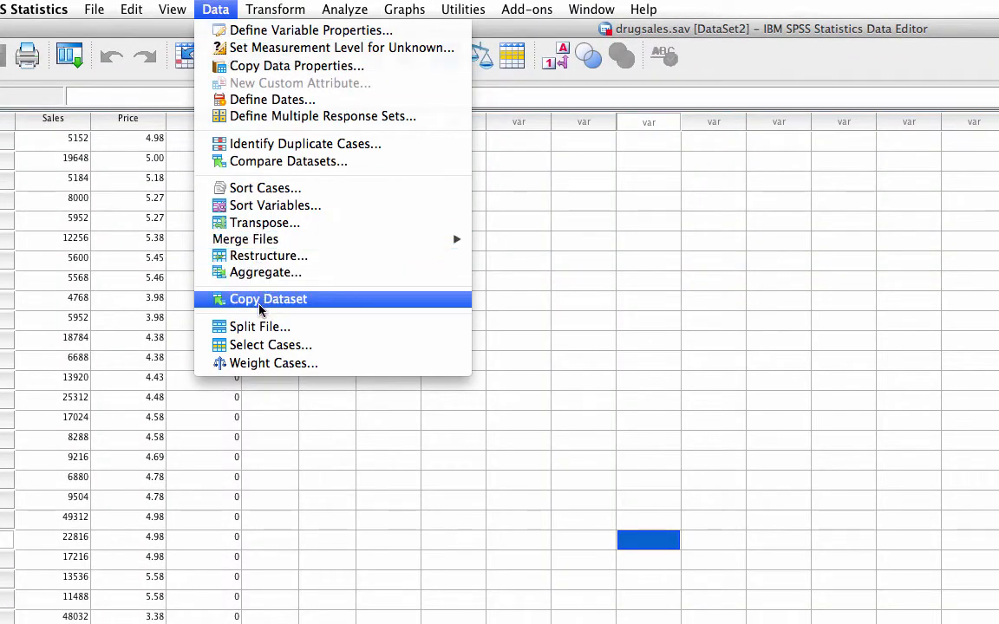
left_click(259, 326)
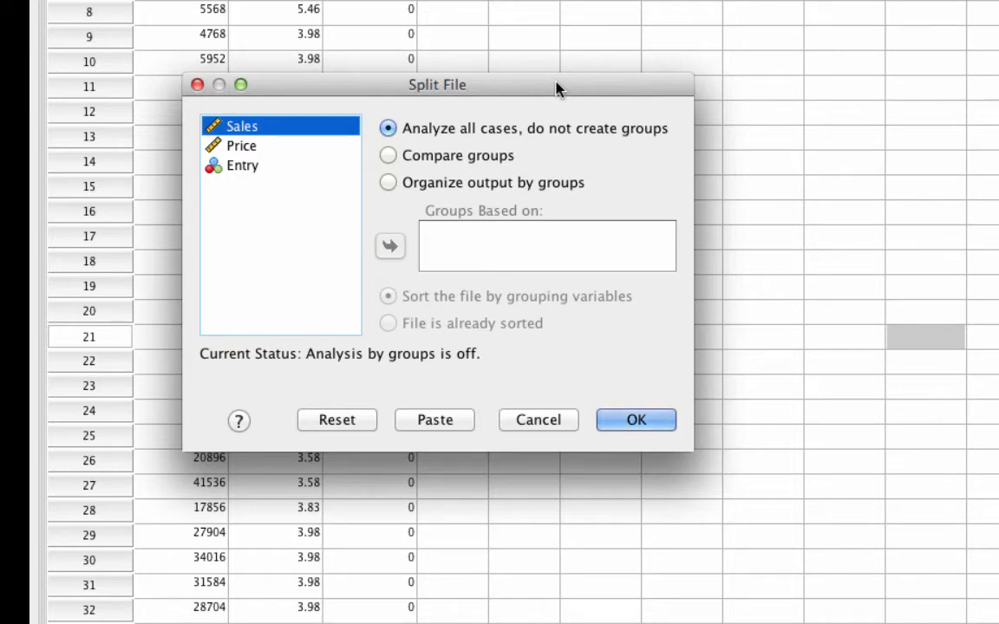
mouse_move(246, 174)
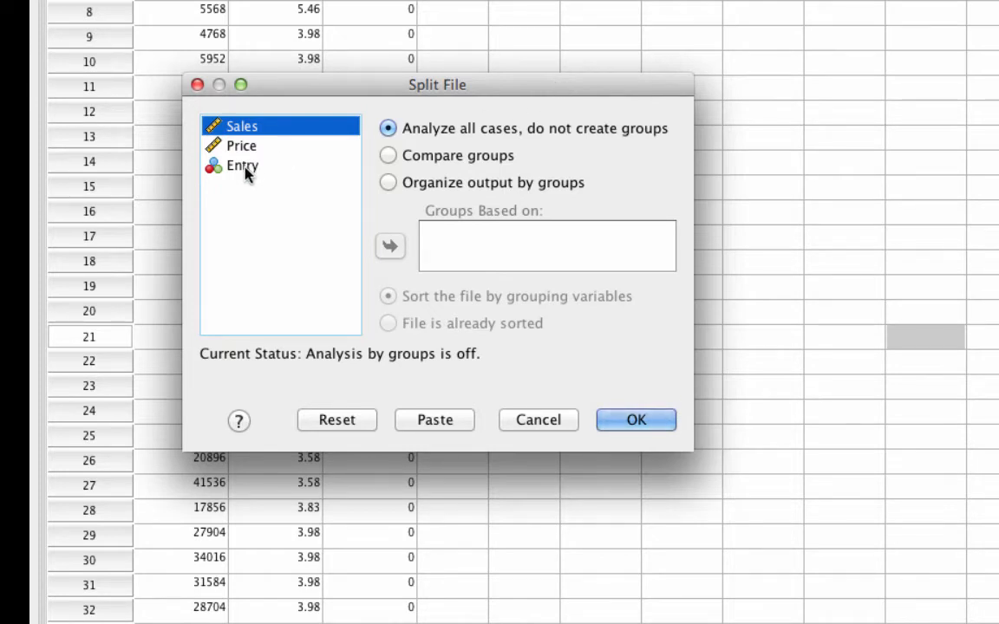
Select Entry as the grouping variable and organize output by groups.
left_click(243, 165)
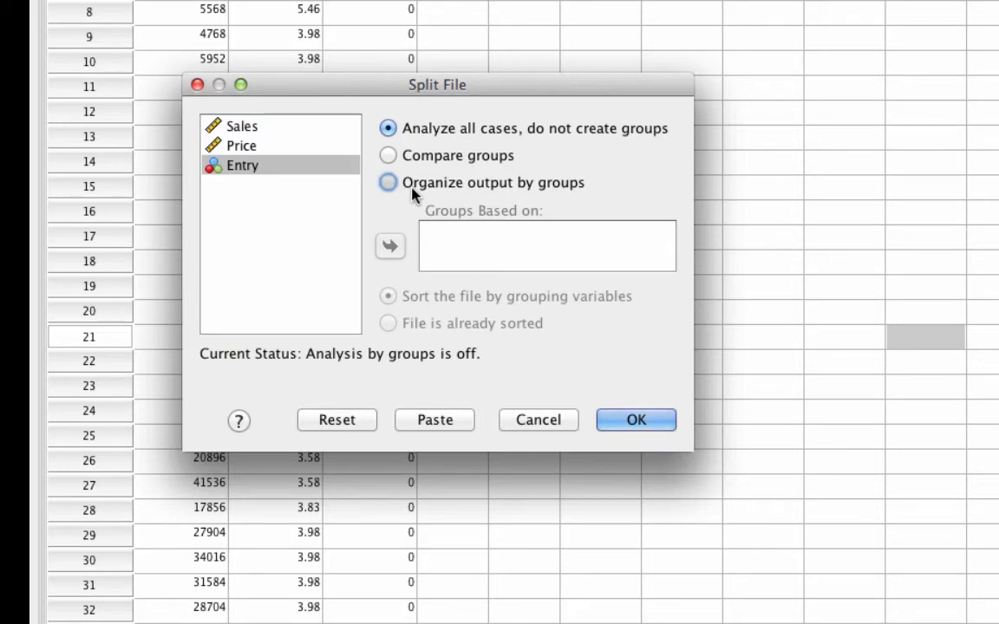
left_click(390, 247)
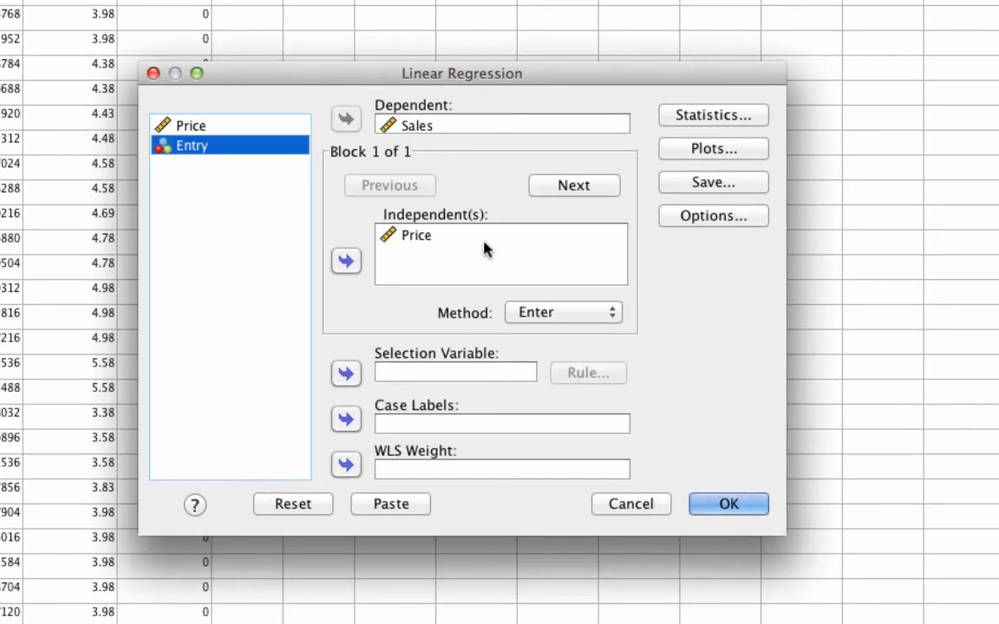
Run the linear regression of Sales on Price, split by Entry group.
left_click(501, 124)
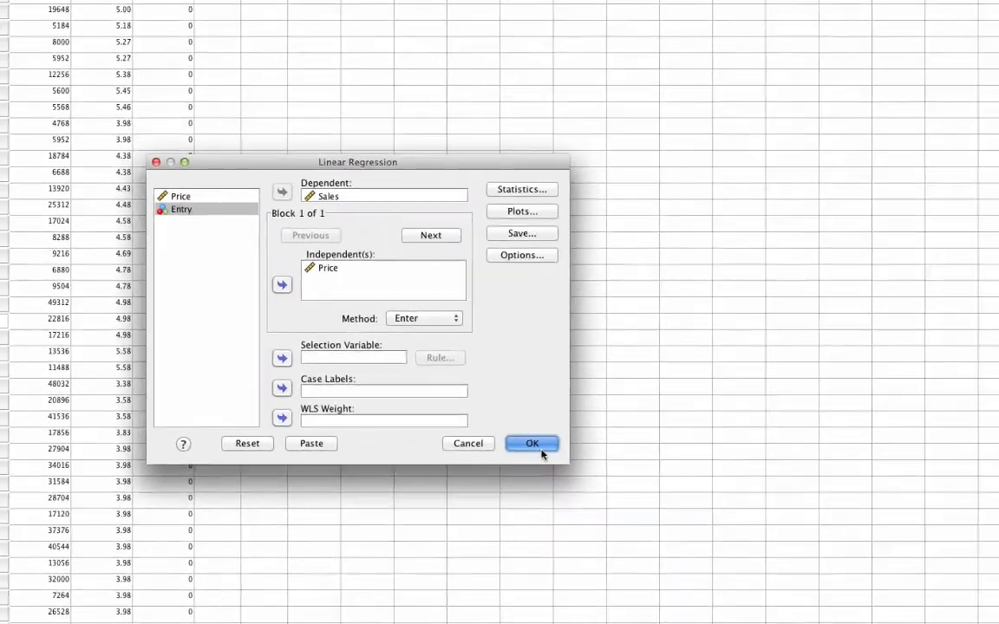
left_click(531, 443)
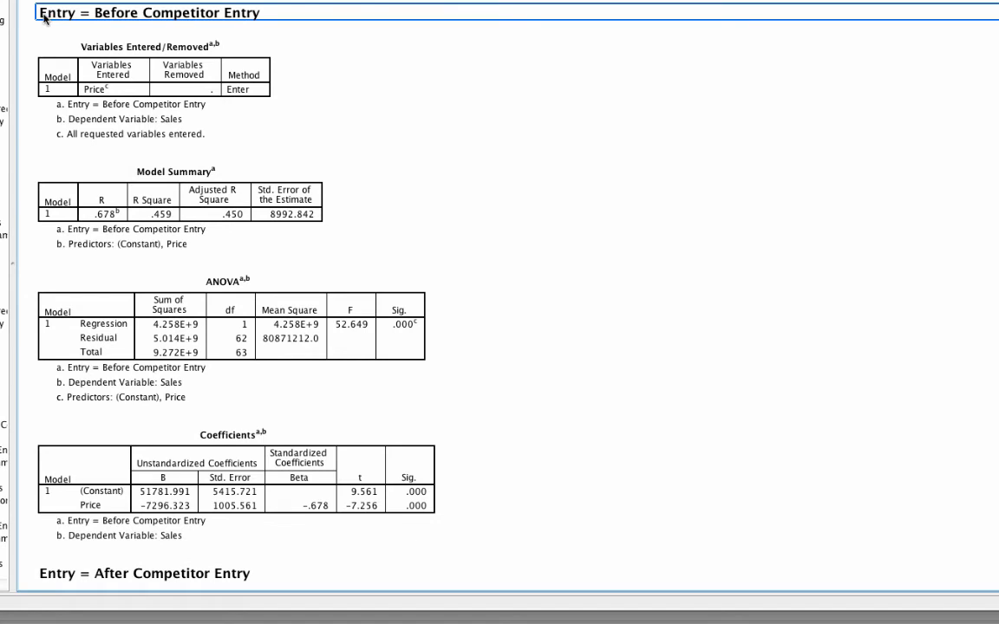
mouse_move(243, 23)
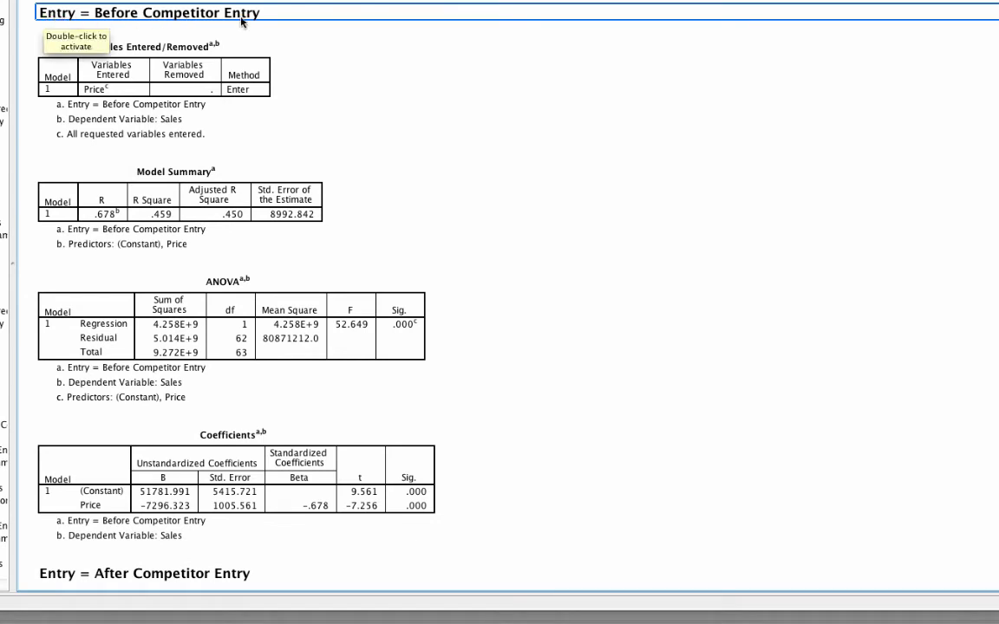
scroll("down", 3)
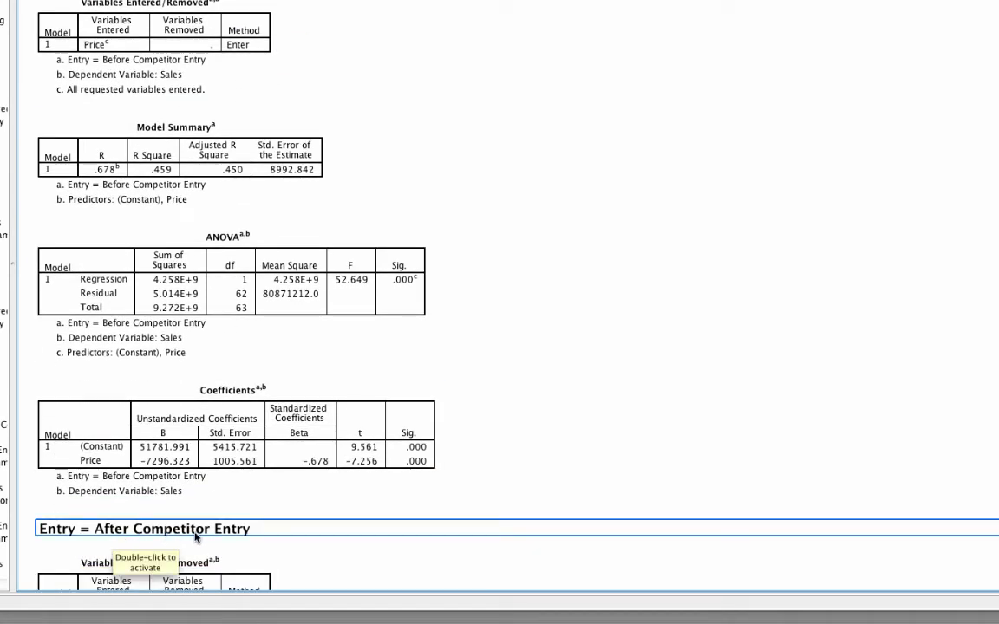
scroll("down", 3)
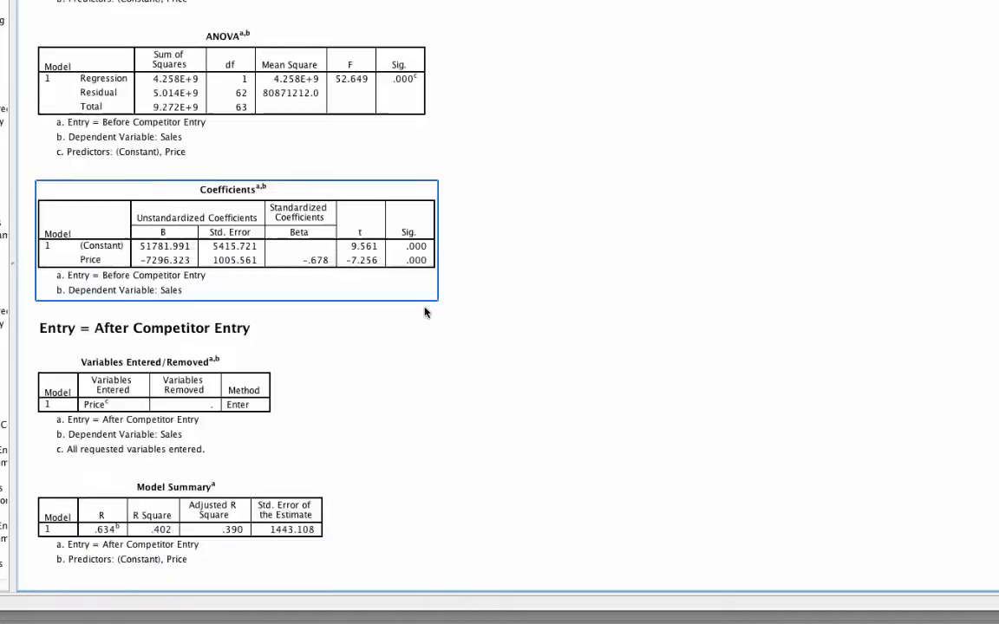
scroll("down", 3)
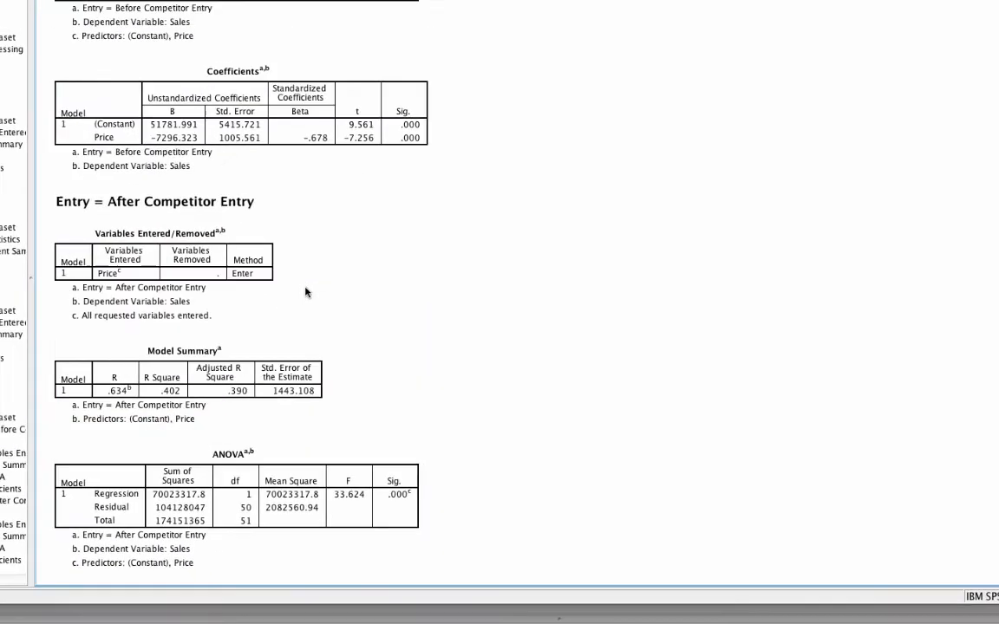